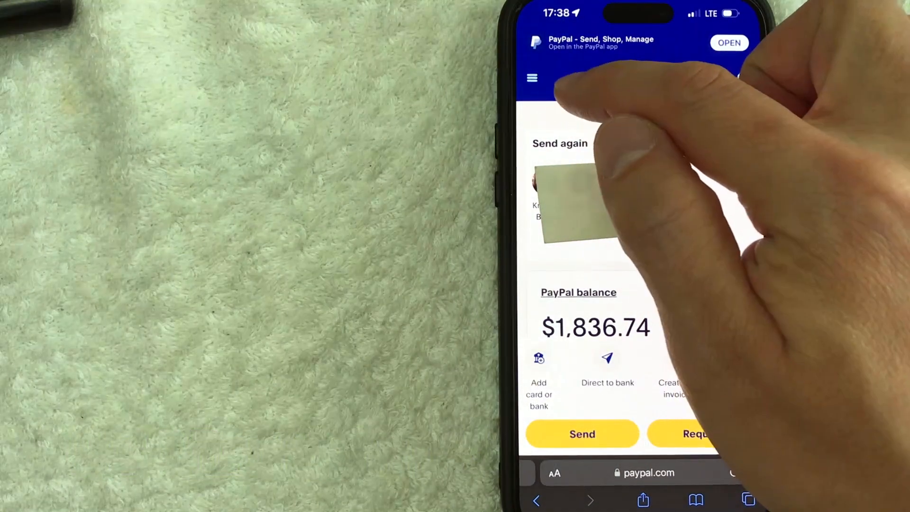
Log out of the PayPal account from the navigation menu to show the public home page.
left_click(530, 78)
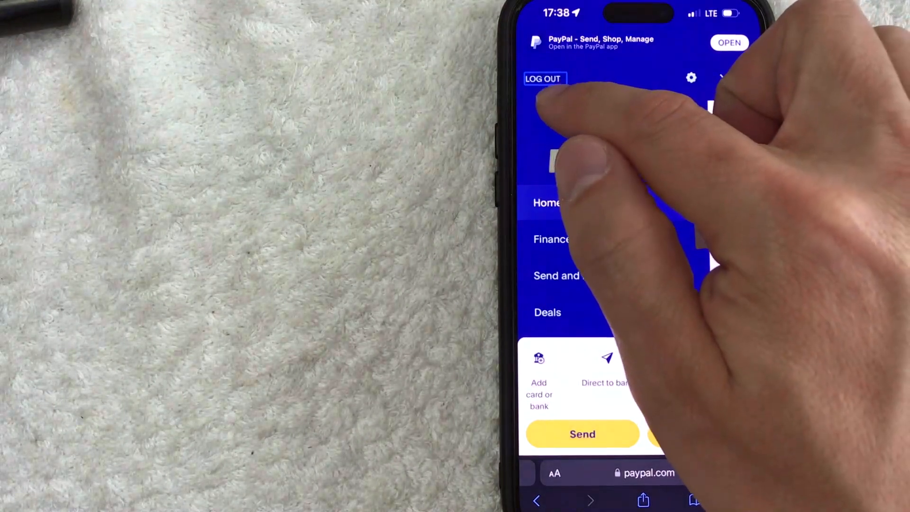
left_click(544, 78)
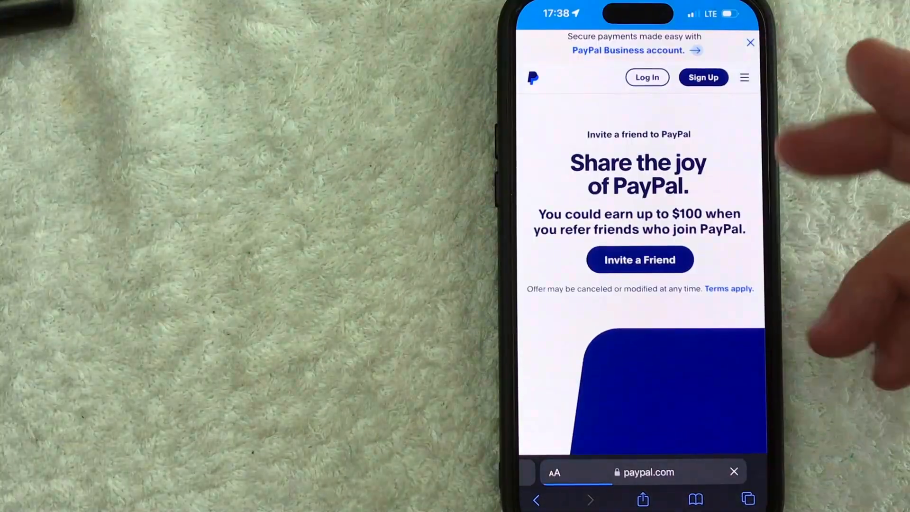